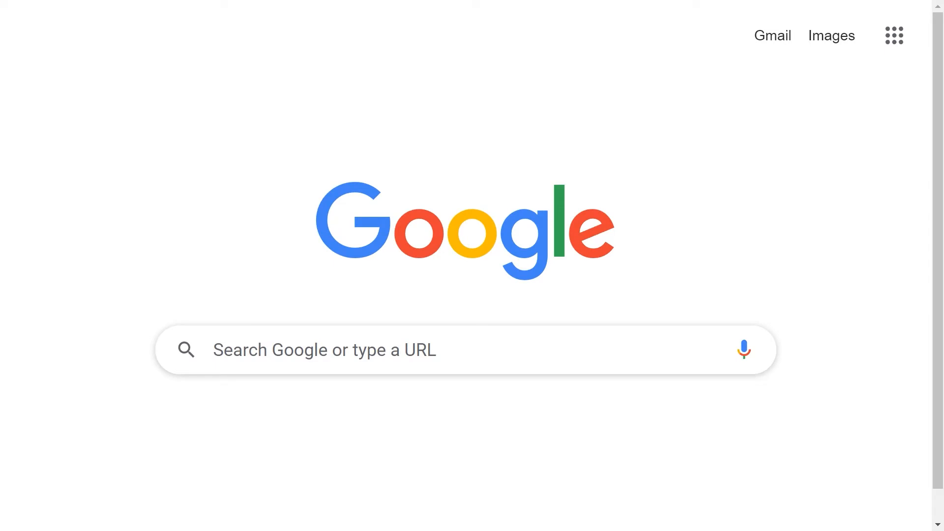
Search Google for 'SysTools Outlook Attachment Extractor' to reach its product page.
type("SysTools Outlook Attachment Extractor")
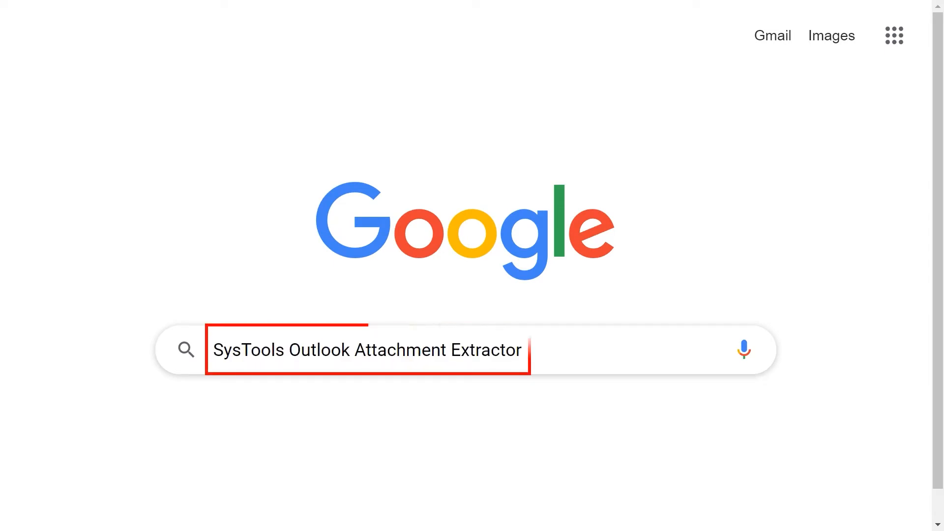
key("Enter")
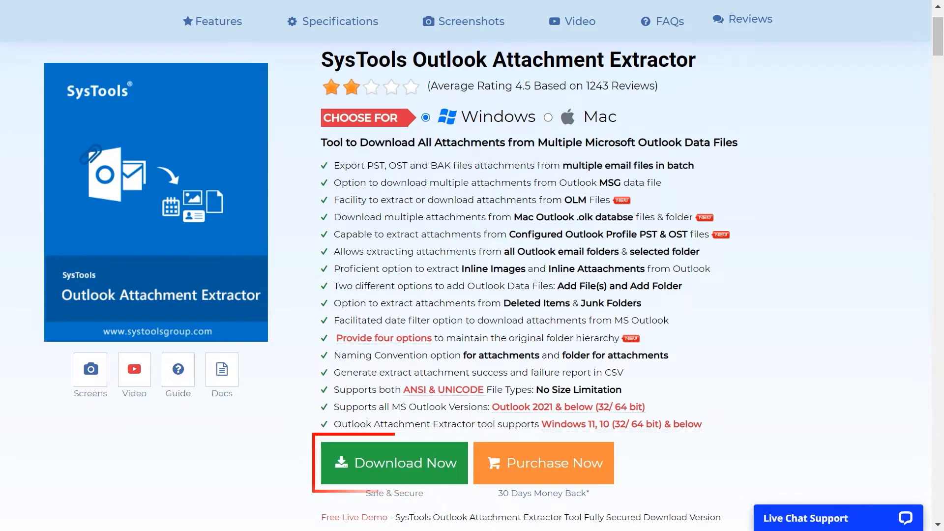
Download the Windows installer and install the extractor in the default location.
left_click(394, 463)
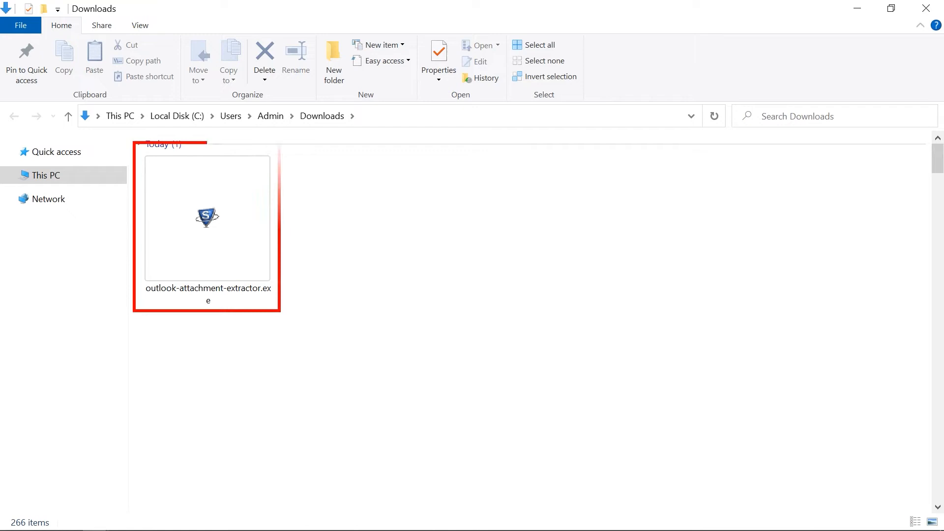
double_click(207, 218)
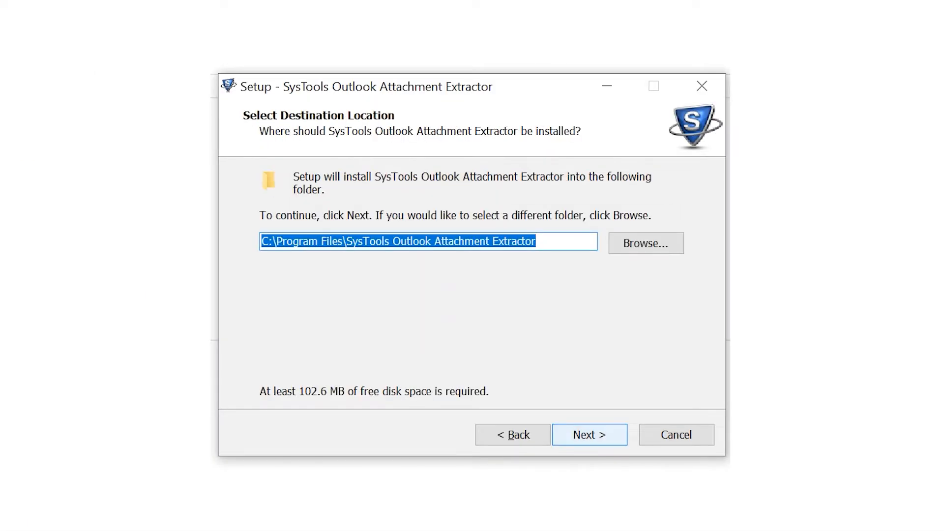
left_click(590, 435)
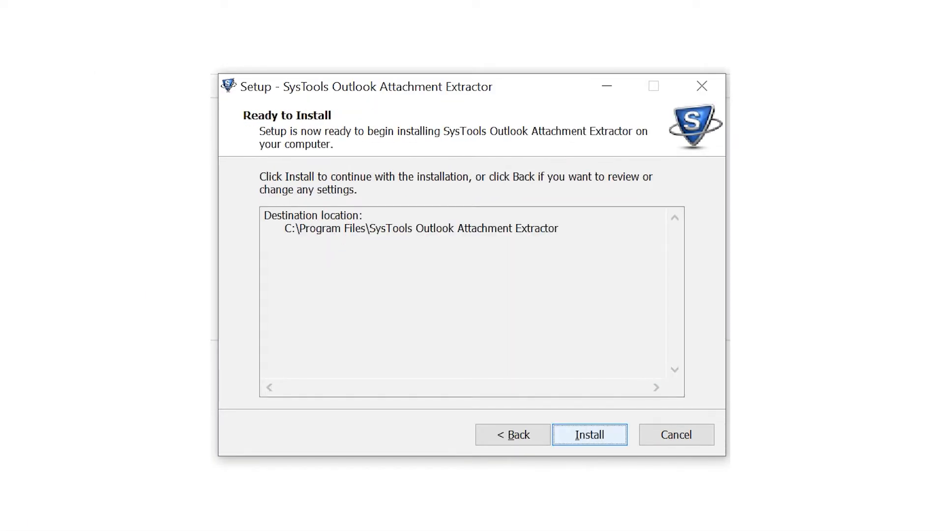
left_click(590, 435)
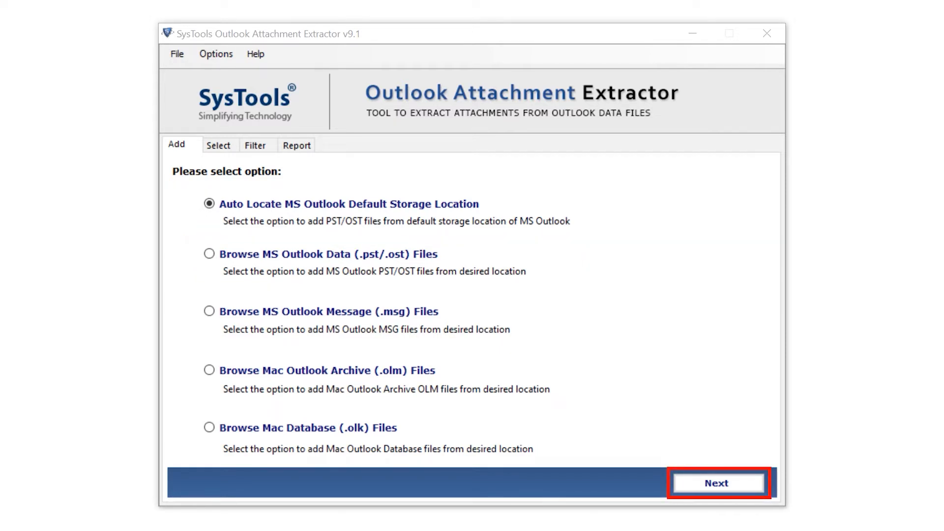
Continue past the source-type choice to the file-adding screen.
left_click(720, 483)
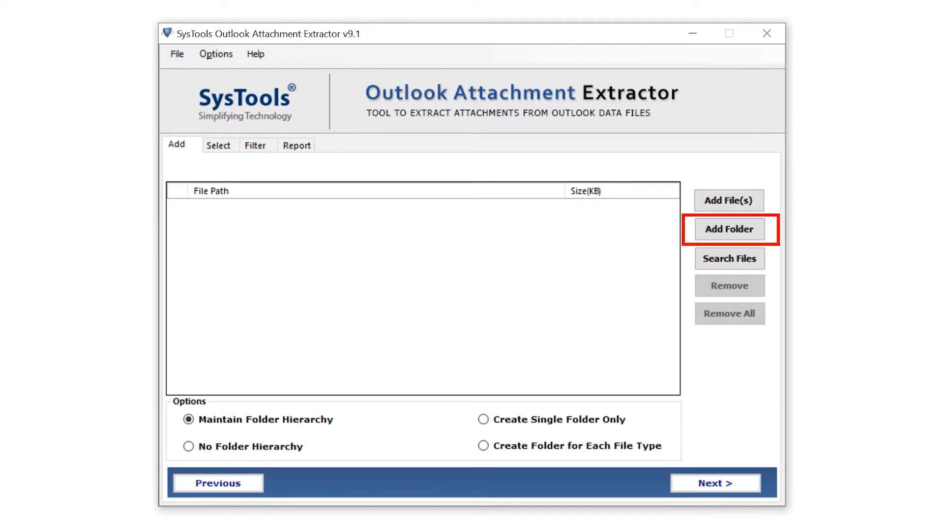
Choose Add File(s) to open the picker for individual PST files.
left_click(730, 259)
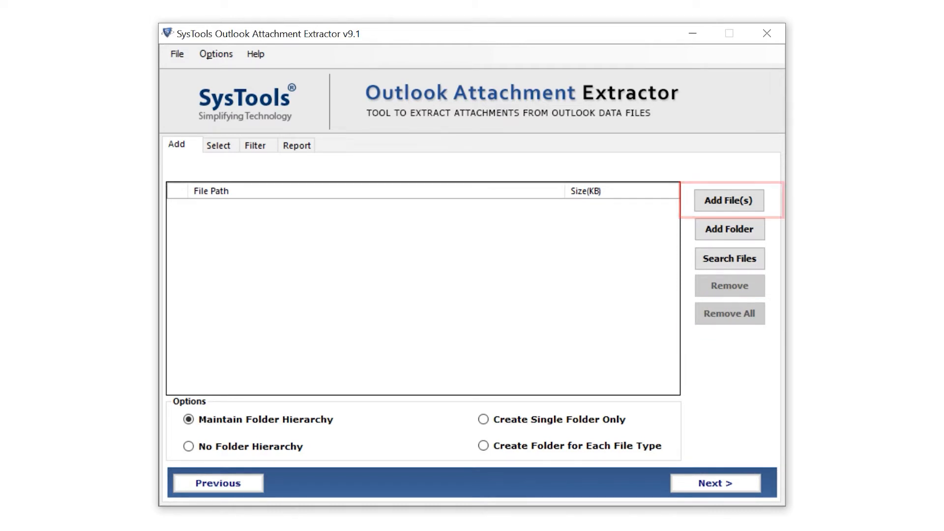
left_click(730, 200)
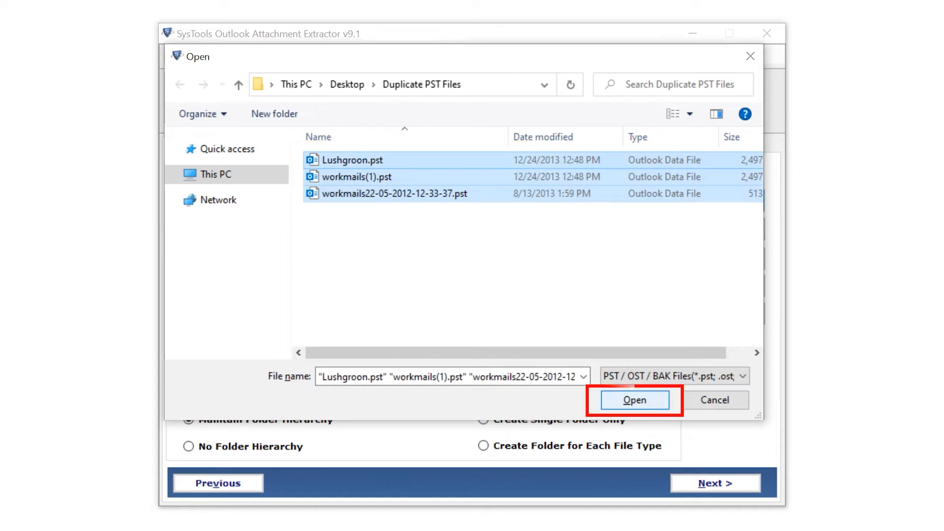
Add the three PST files, choose Create Single Folder Only, and continue.
left_click(635, 400)
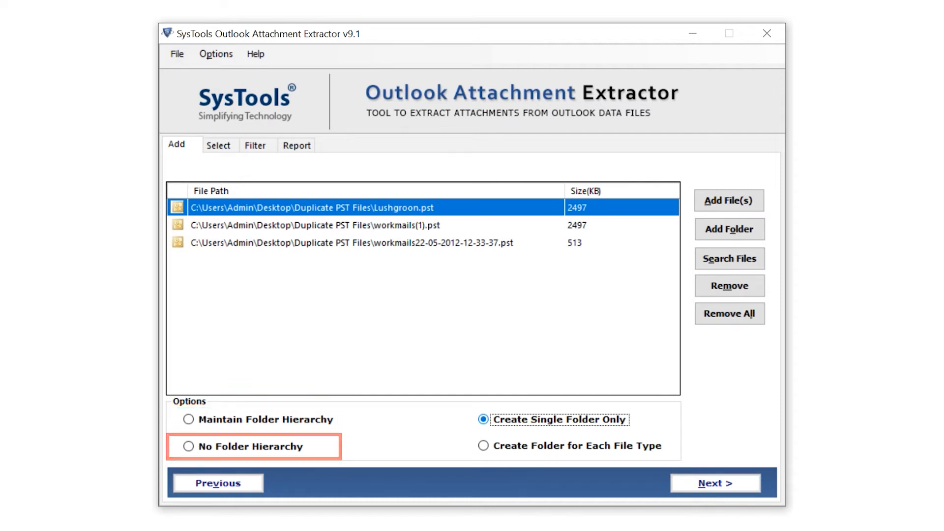
left_click(482, 420)
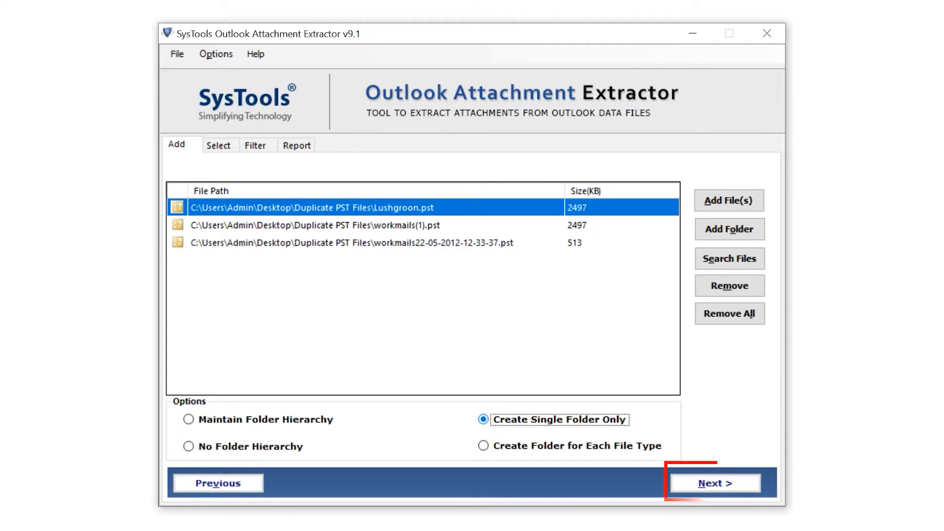
left_click(715, 483)
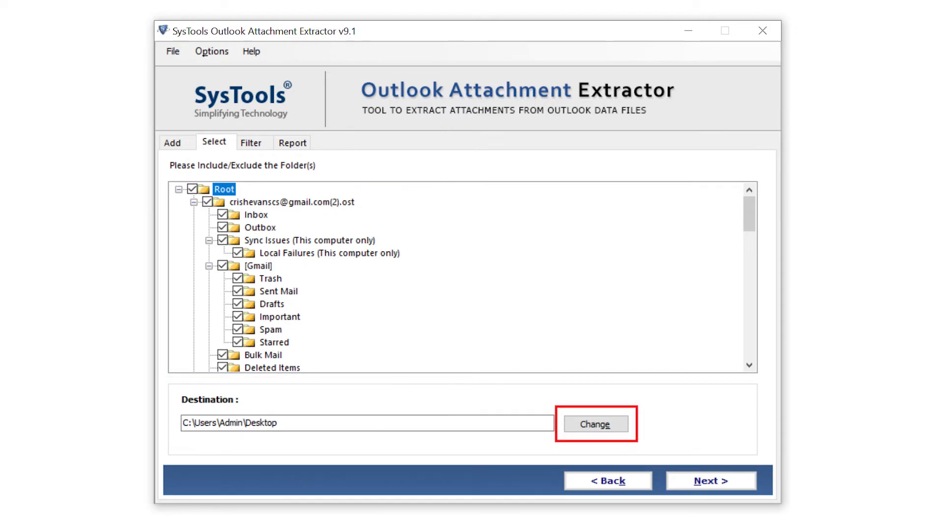
Keep all folders with C:\Users\Admin\Desktop as destination and continue to filters.
left_click(711, 481)
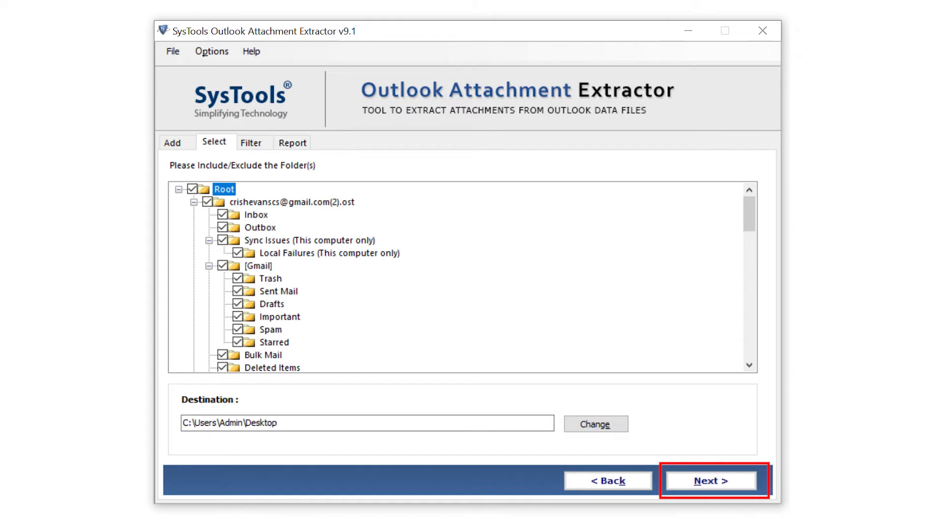
left_click(712, 482)
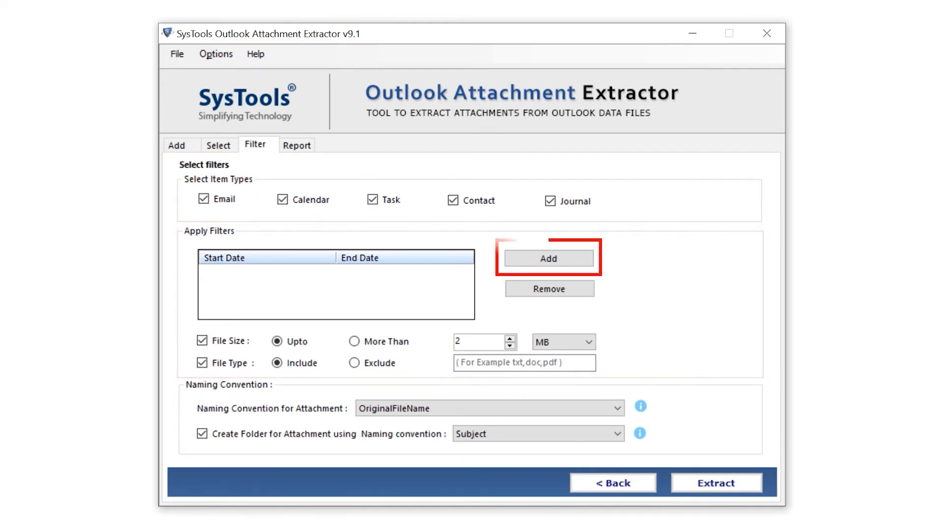
Apply a date range filter to the extraction and run it.
left_click(550, 259)
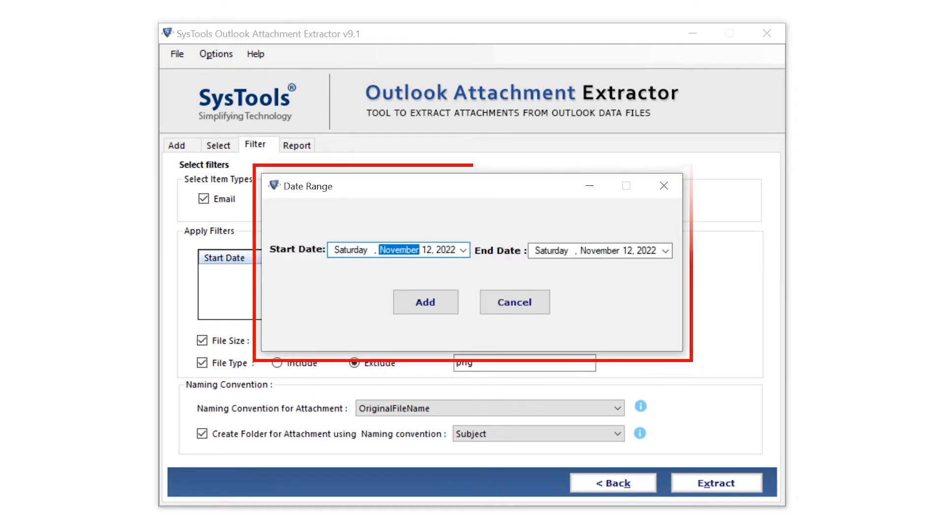
left_click(515, 302)
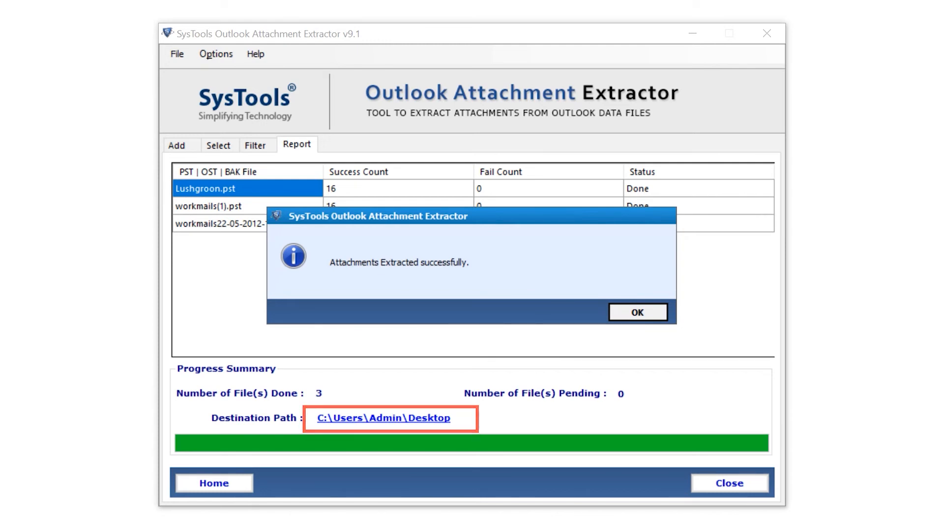
Open the Desktop Export Report folder and view workmails(1).pst.csv in Excel.
left_click(384, 418)
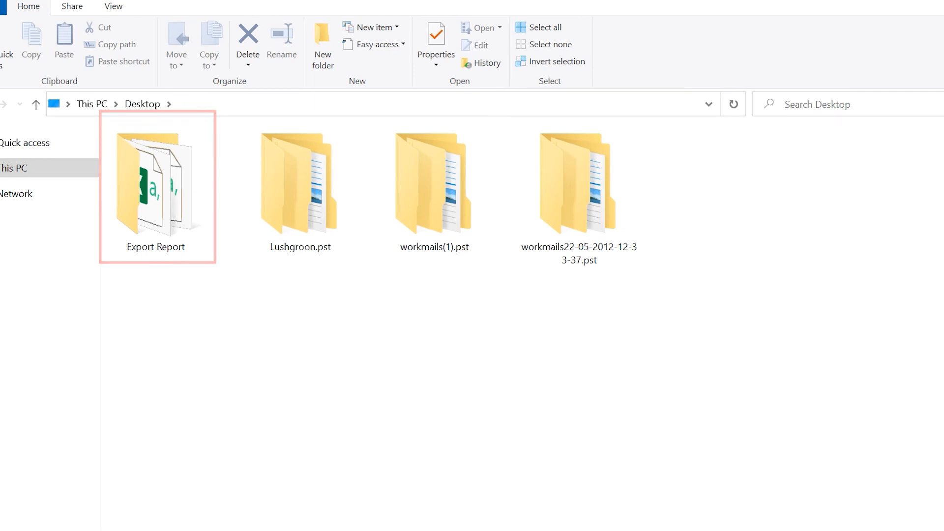
double_click(156, 183)
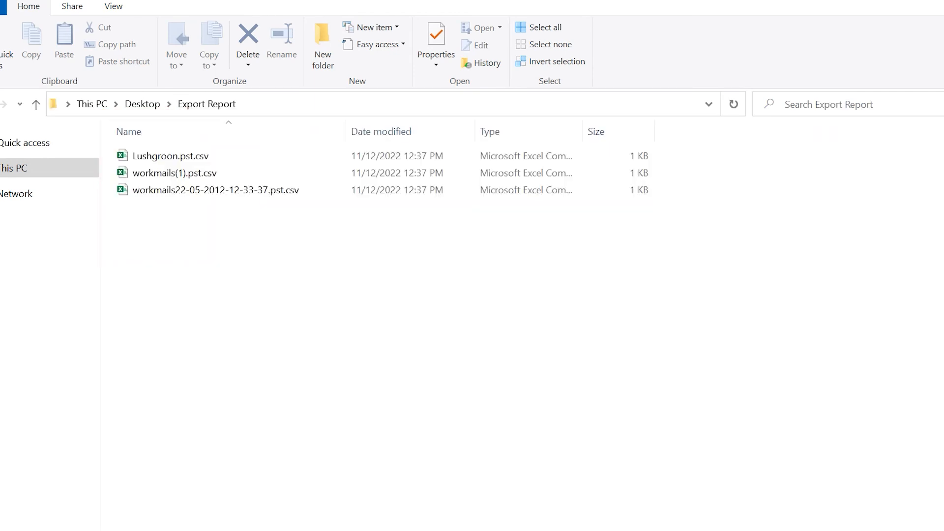
double_click(173, 173)
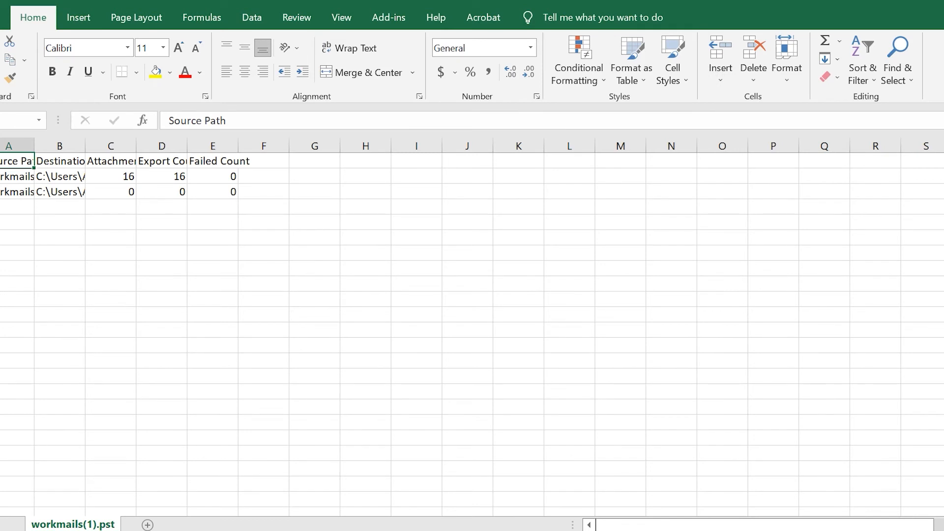